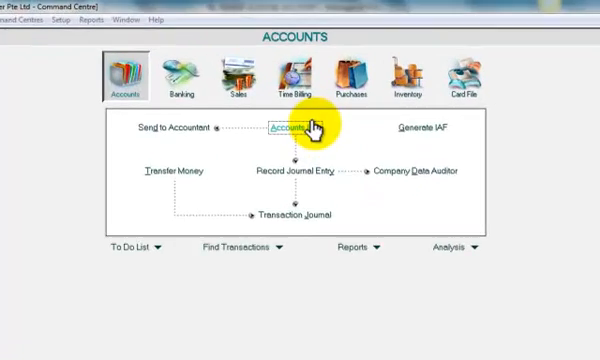
# - Bring up the Accounts List from the Command Centre's Accounts module
pyautogui.click(292, 128)
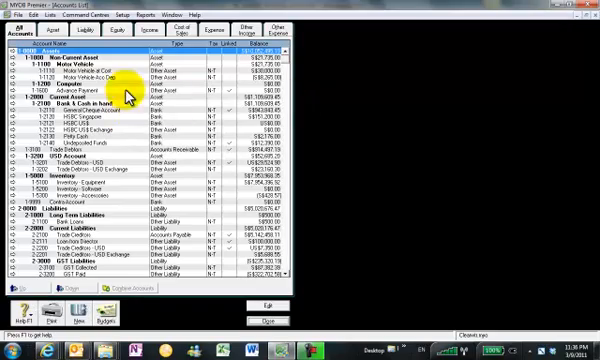
# - On the Expense tab, change 6-3000 Advertising & Marketing to a Header Account and confirm
pyautogui.click(384, 52)
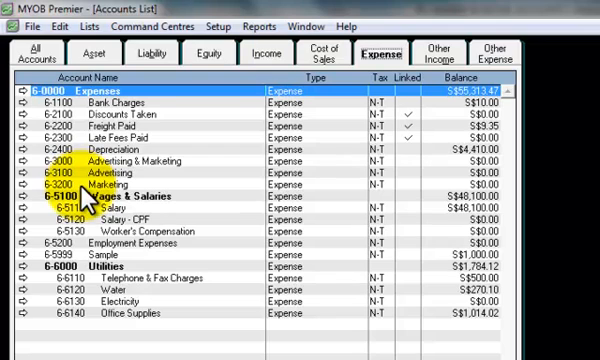
pyautogui.moveTo(156, 164)
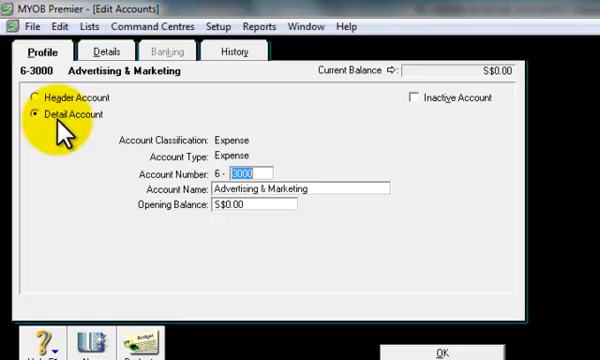
pyautogui.click(36, 98)
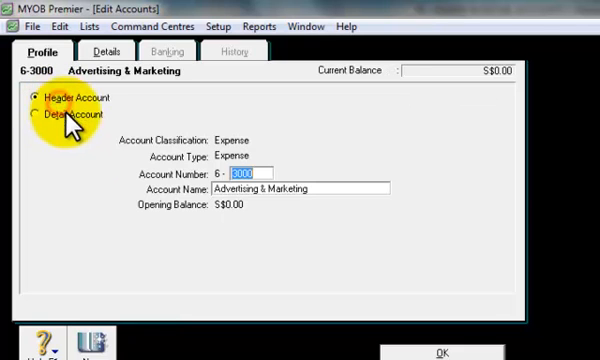
pyautogui.click(438, 352)
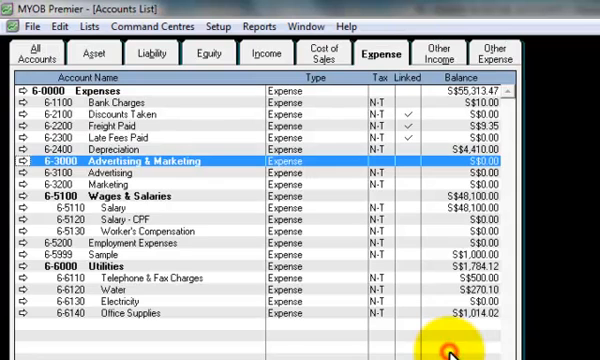